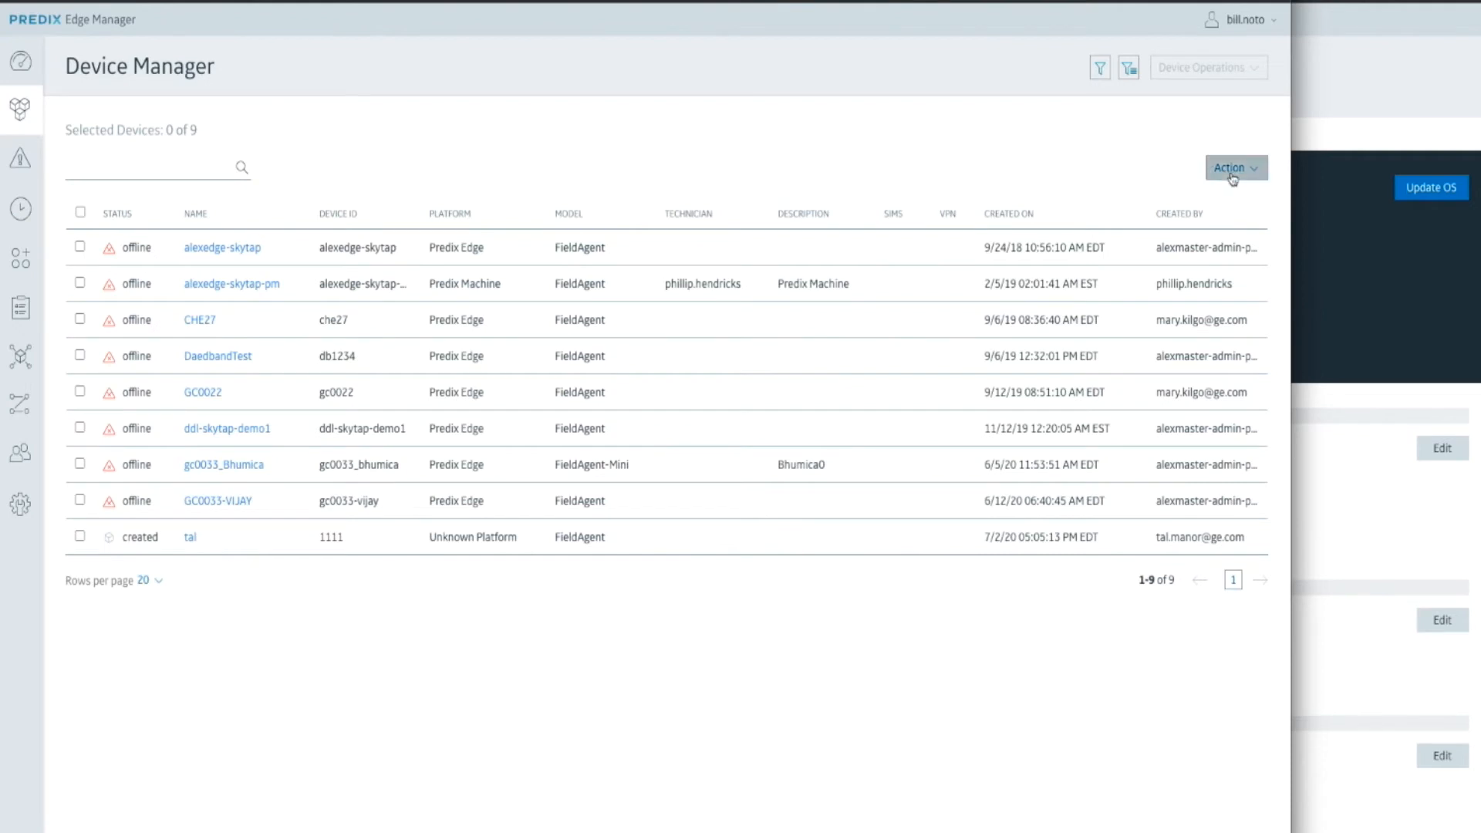
- Add a new device named edge-demo with device ID edge-demo and a confirmed shared secret
click(1234, 167)
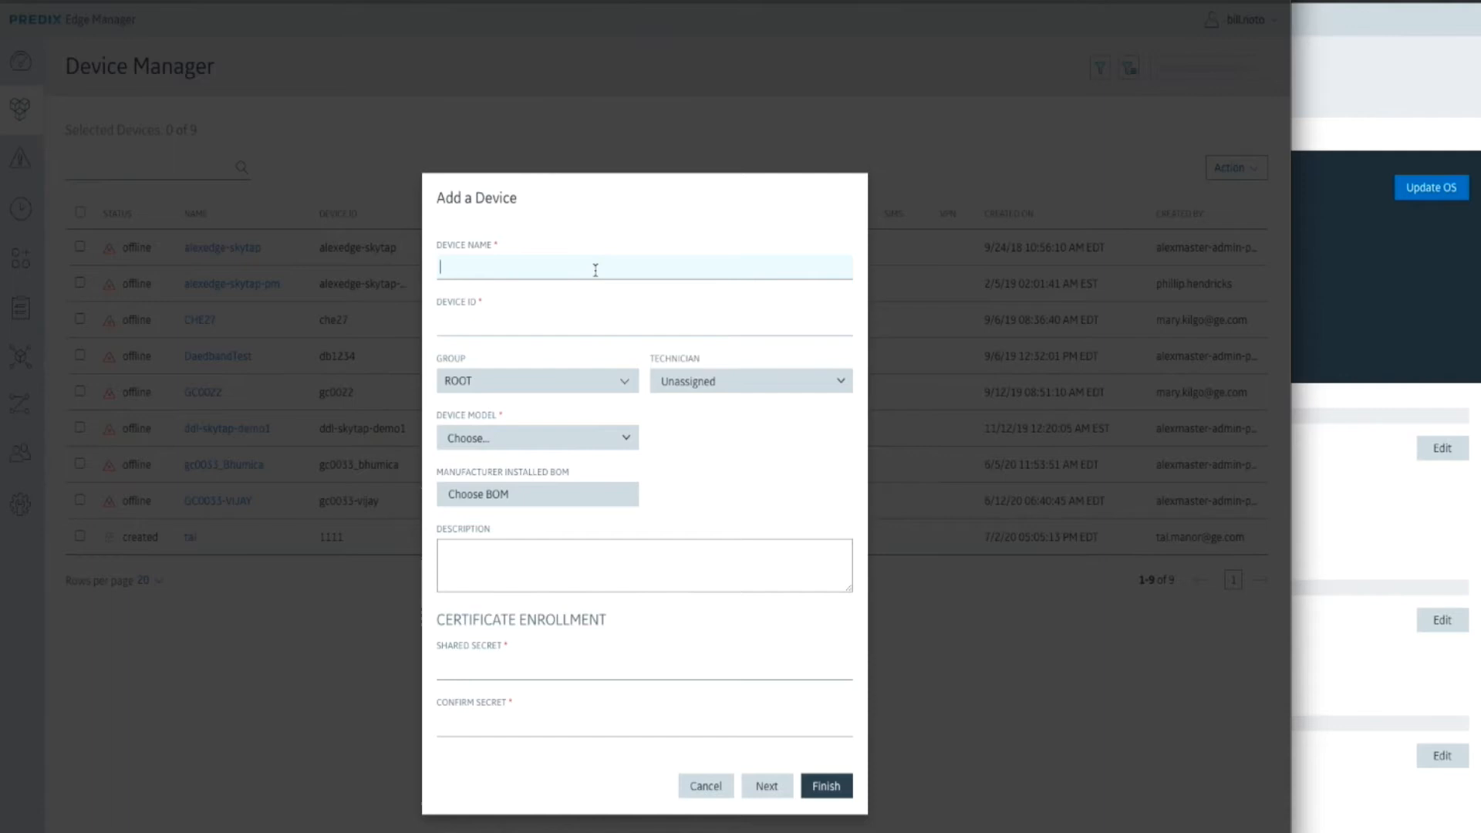
text(e)
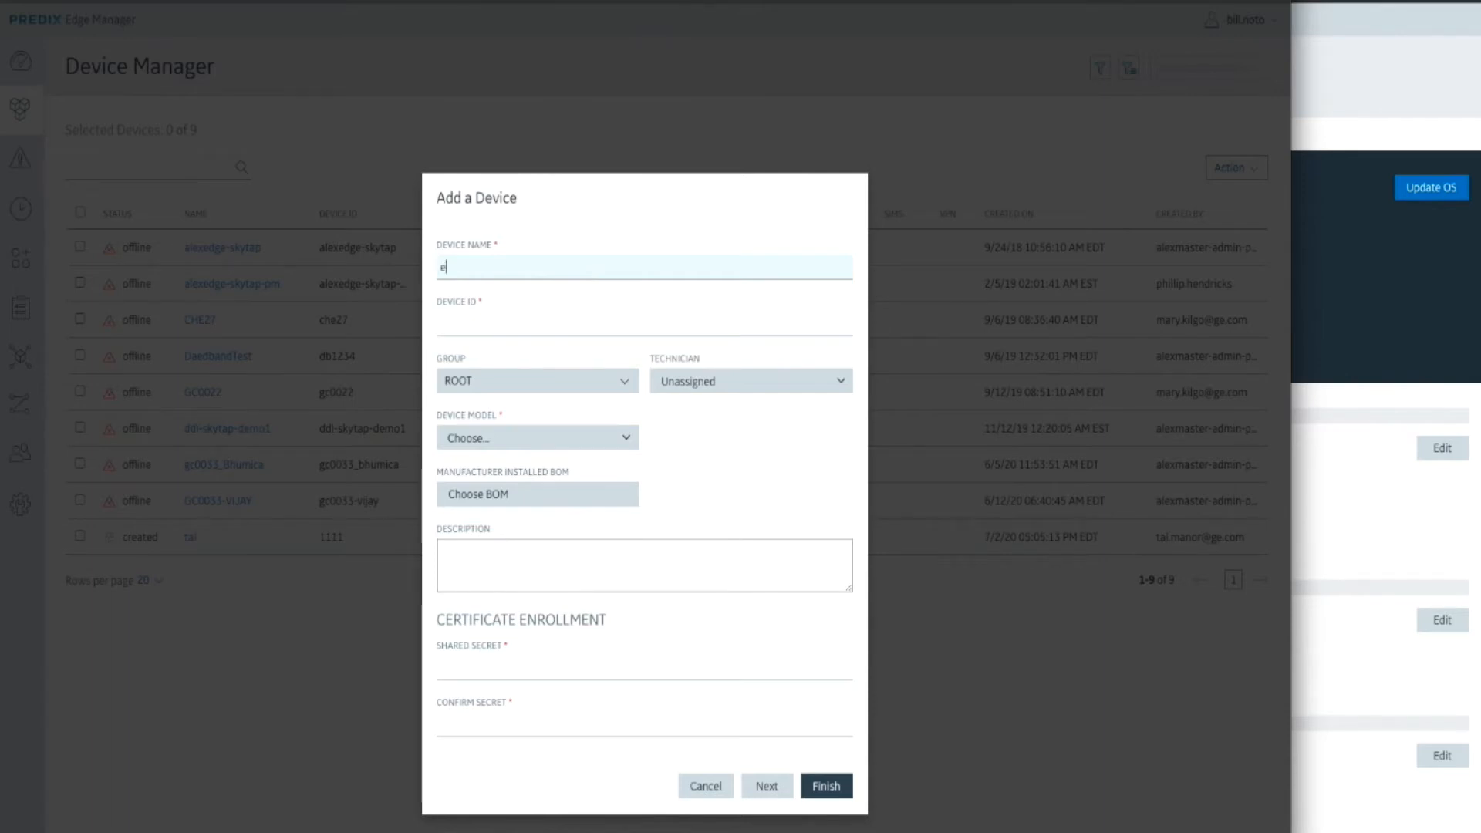
text(dge-demo)
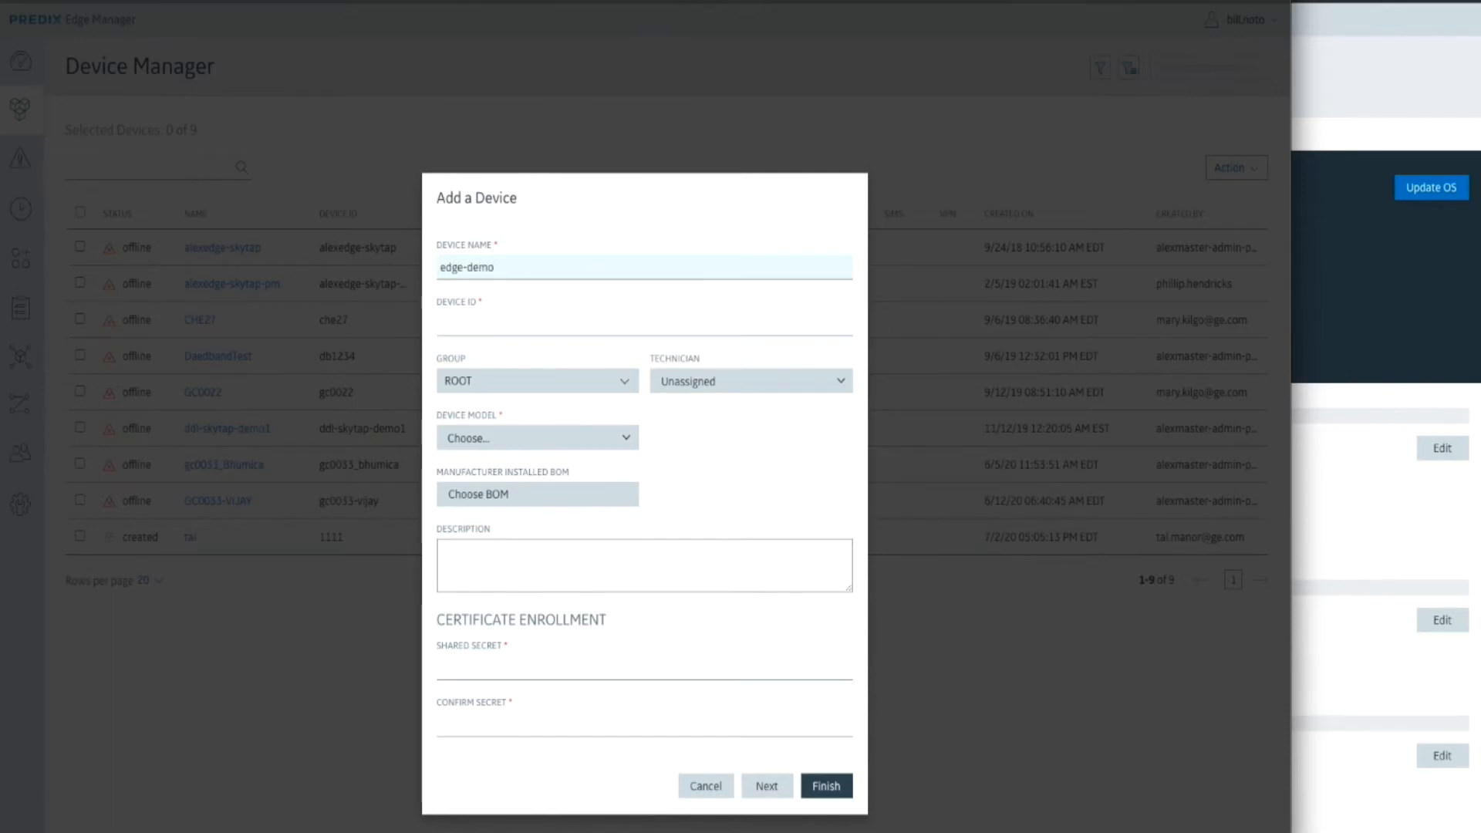
text(eds)
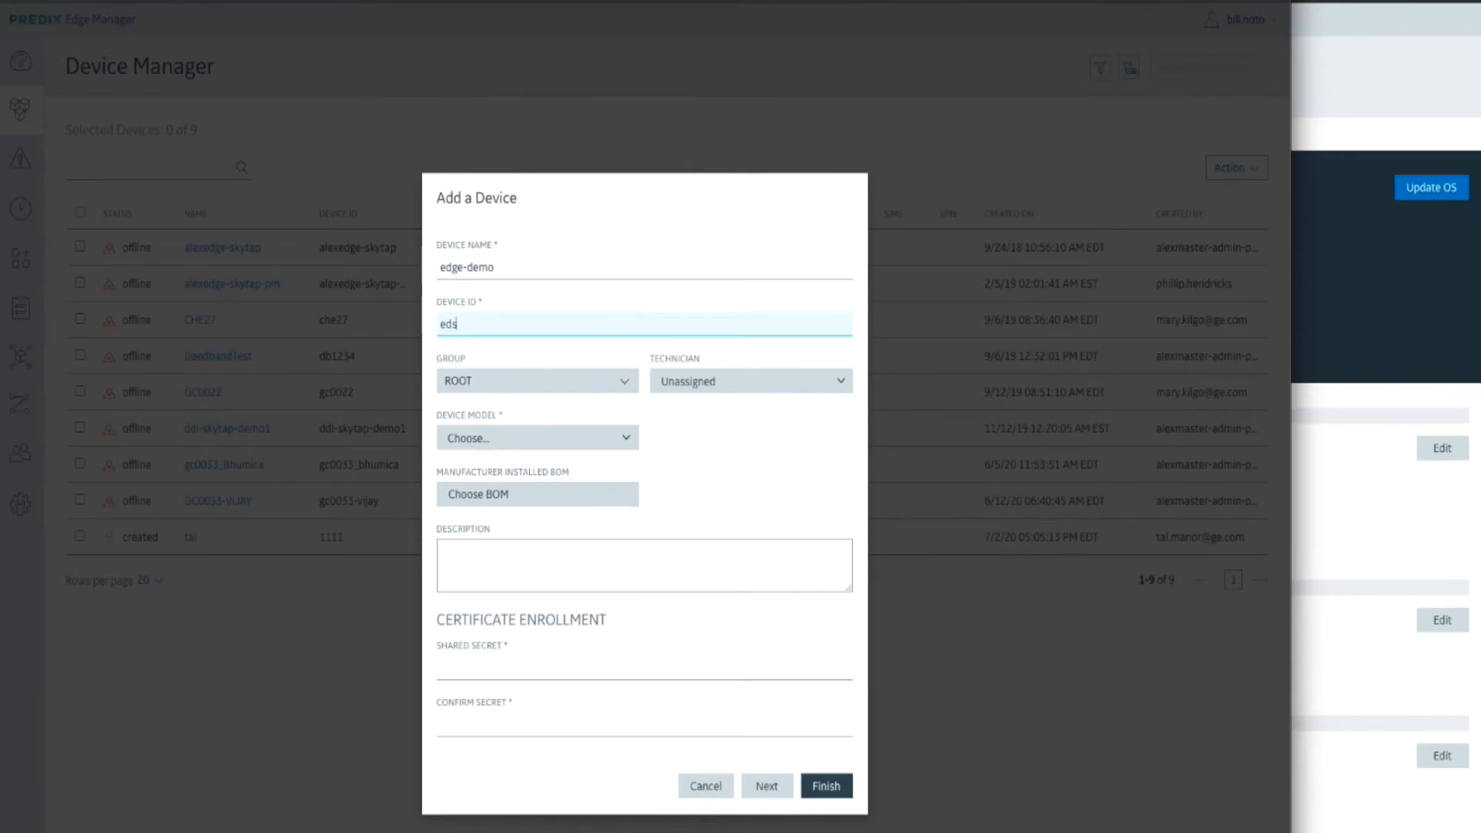
text(edge-demo)
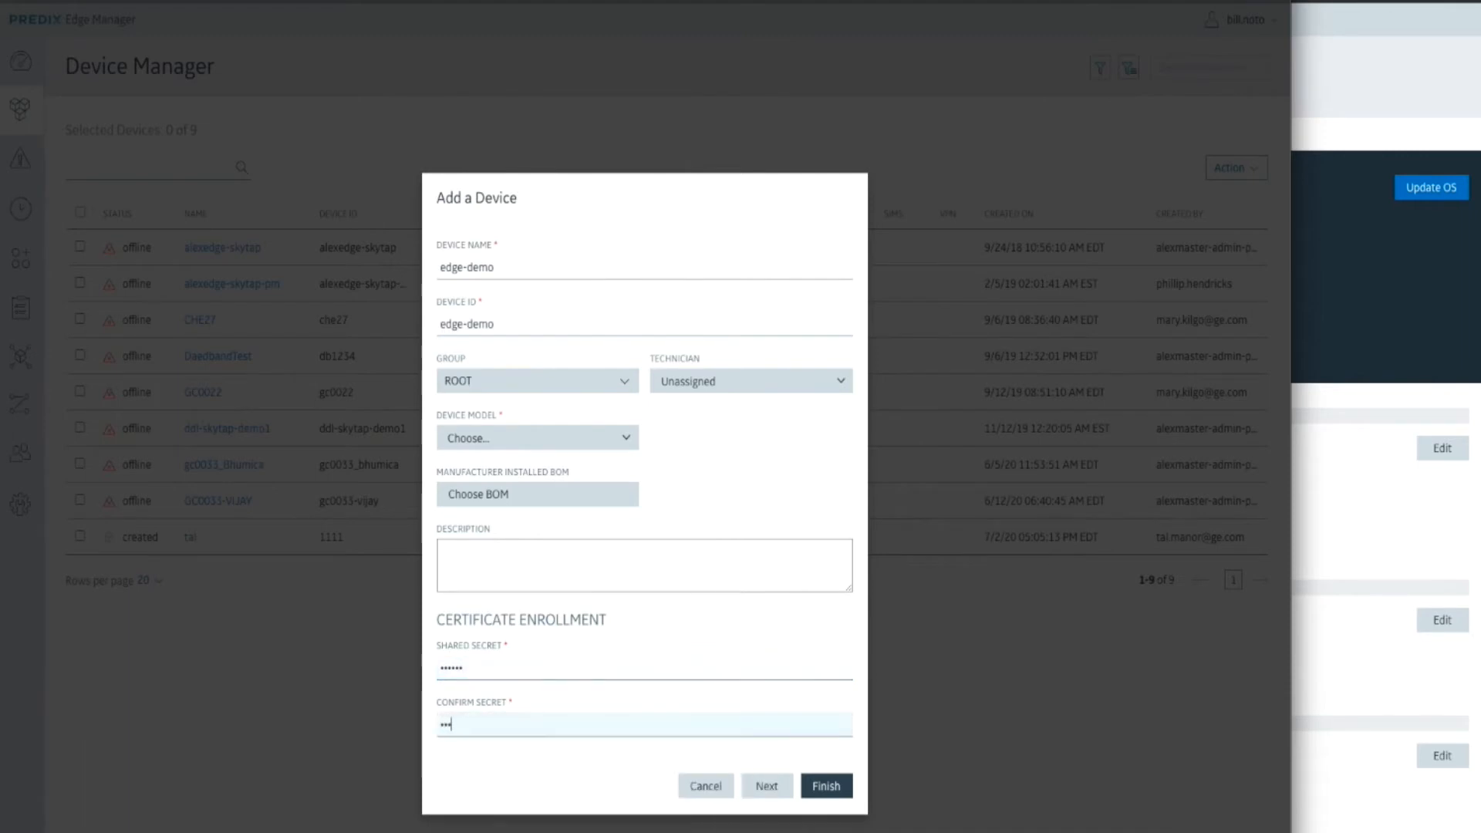
- Assign predix-timeseries and predix-event-hub services, skip location and attributes, and finish the device
click(766, 785)
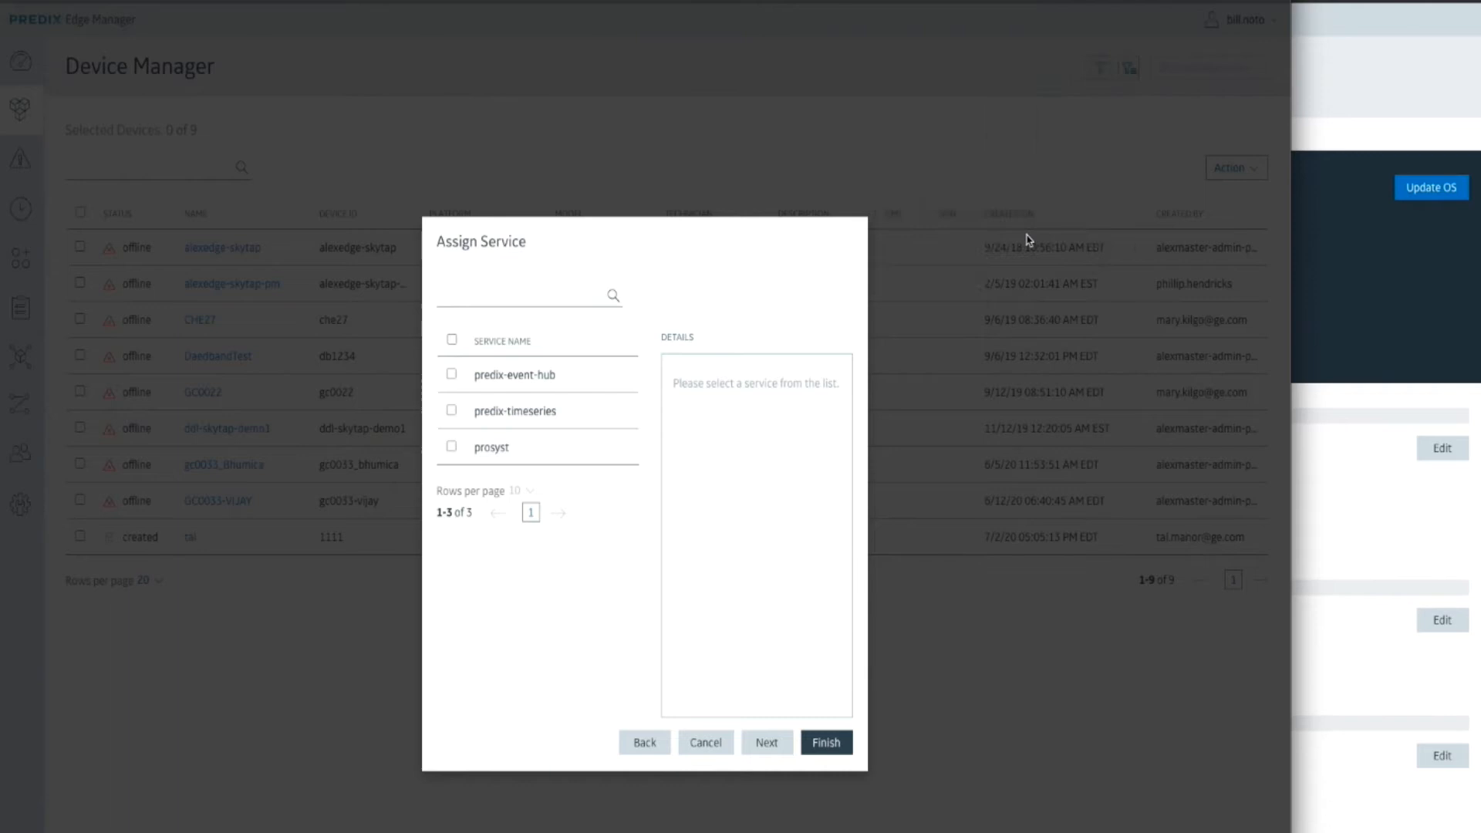
click(451, 410)
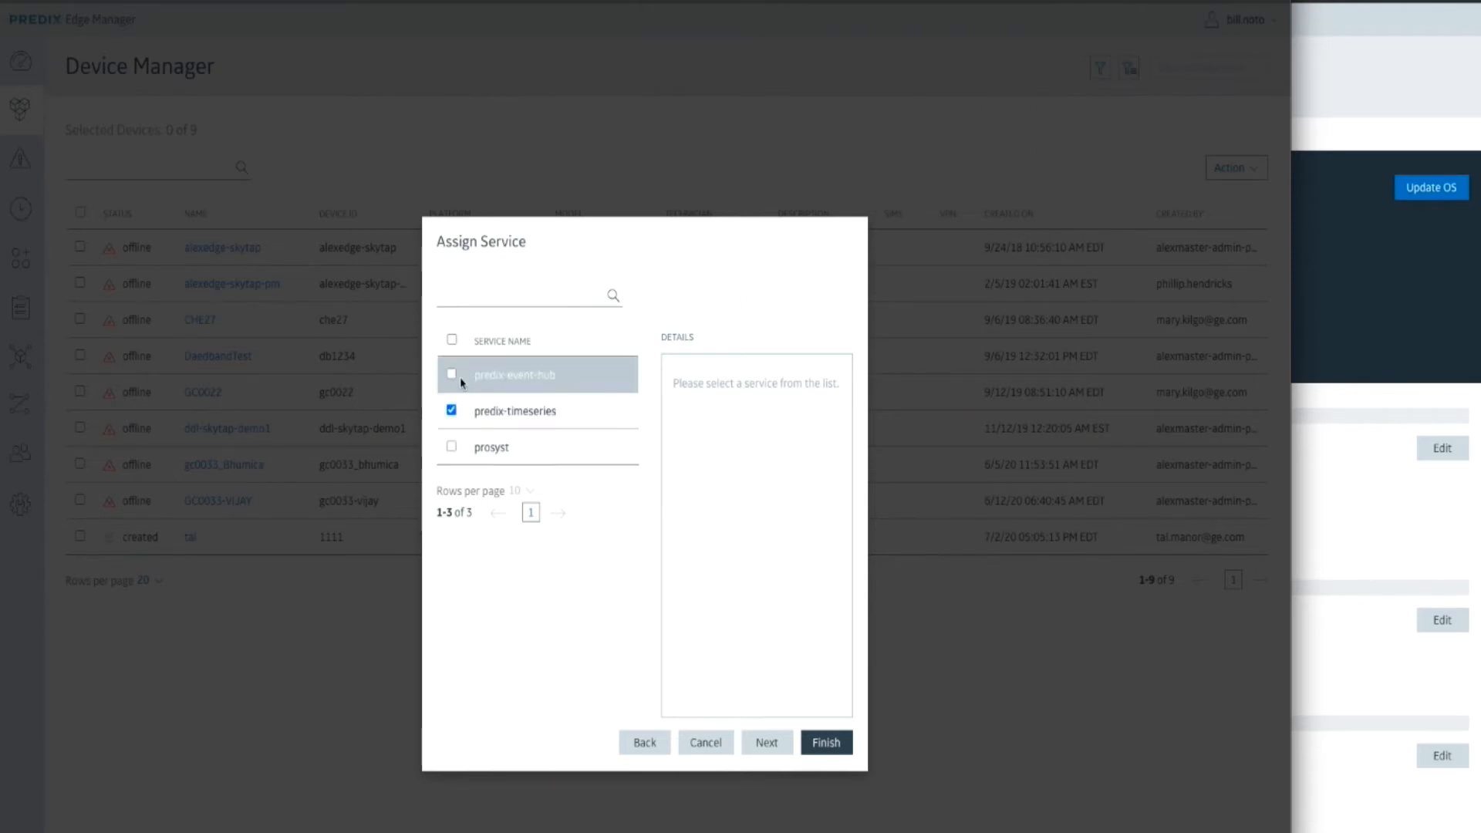
click(451, 373)
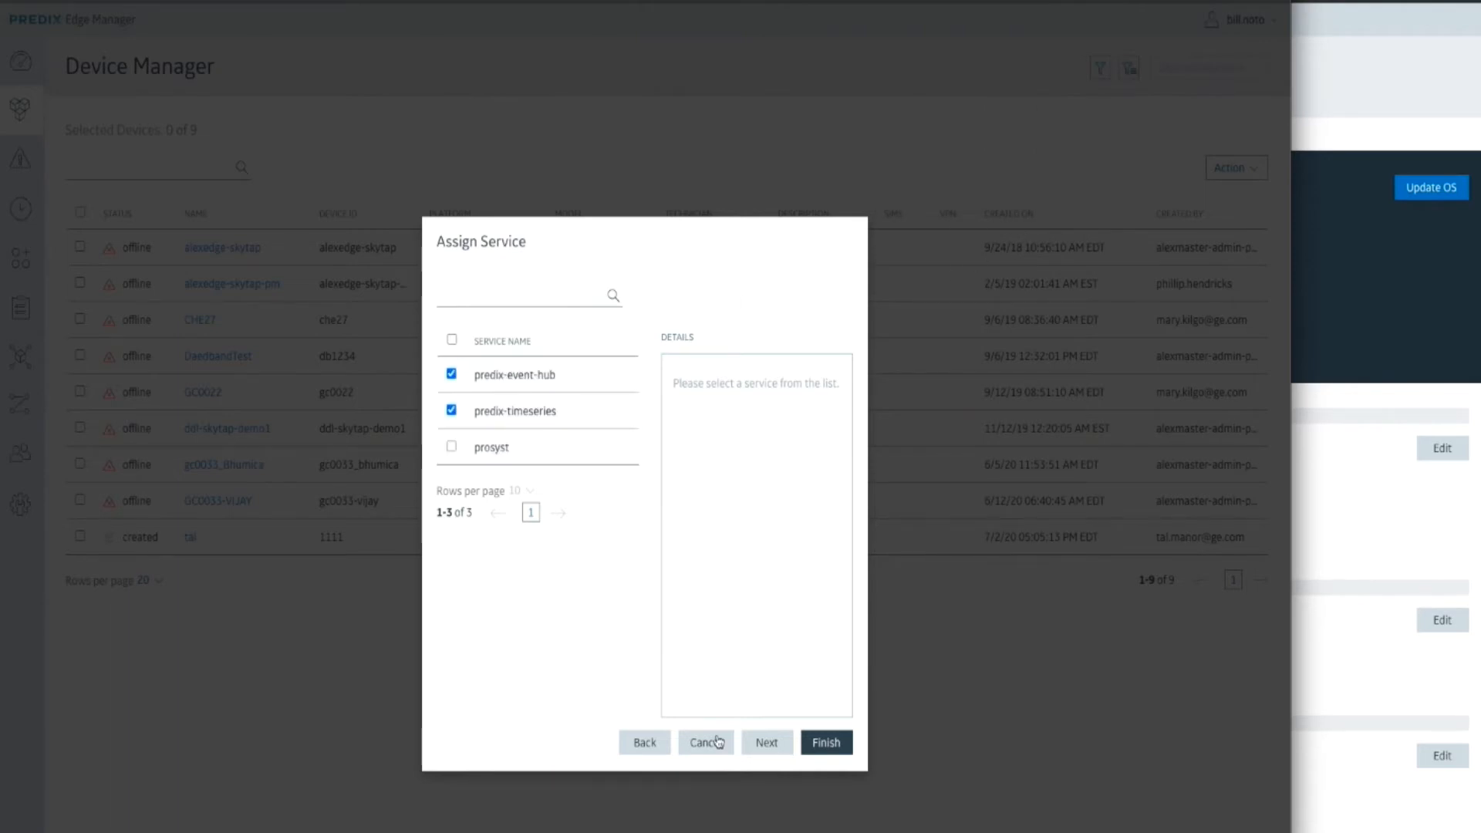
click(766, 741)
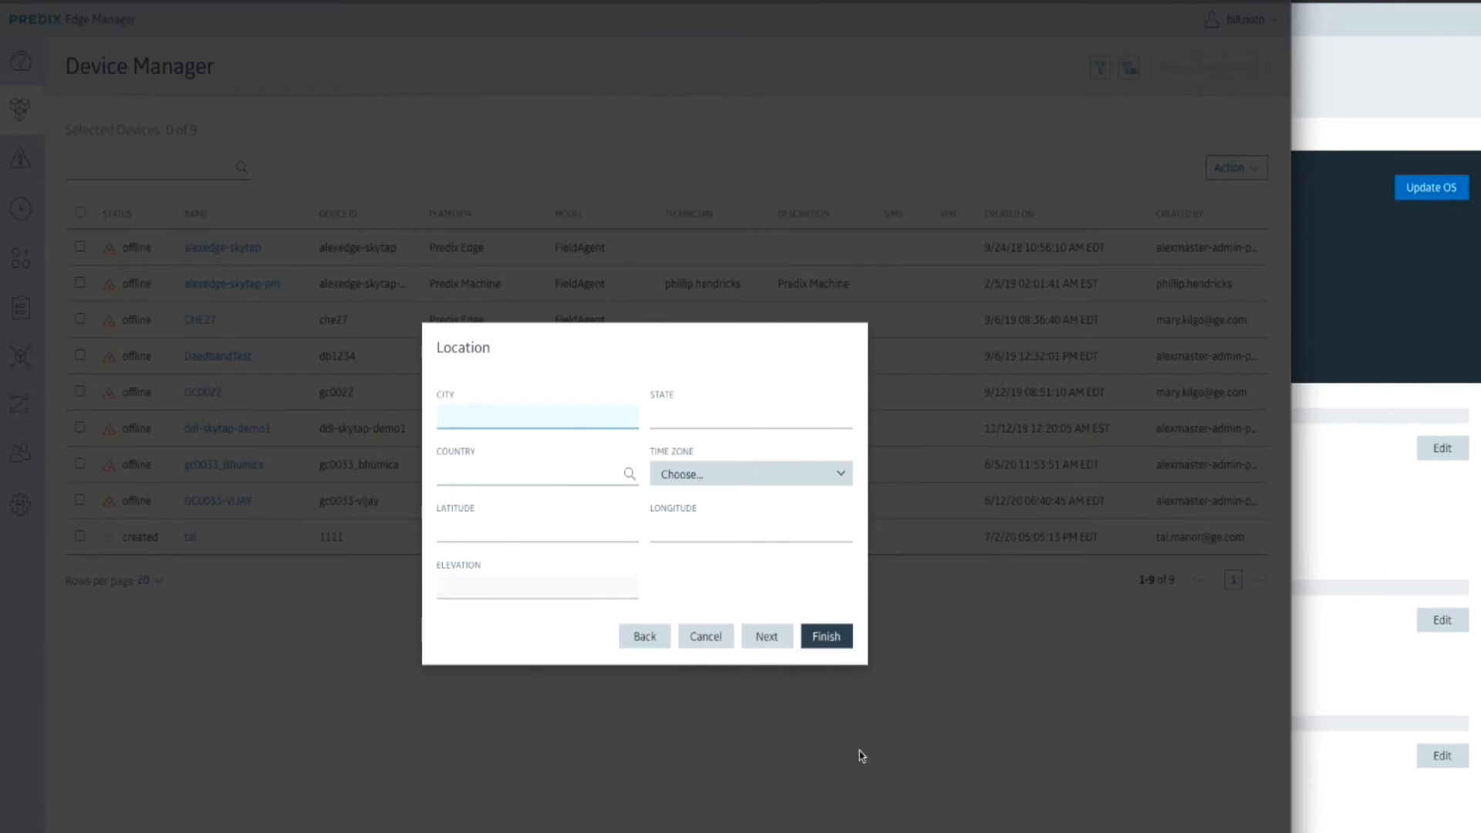
click(766, 636)
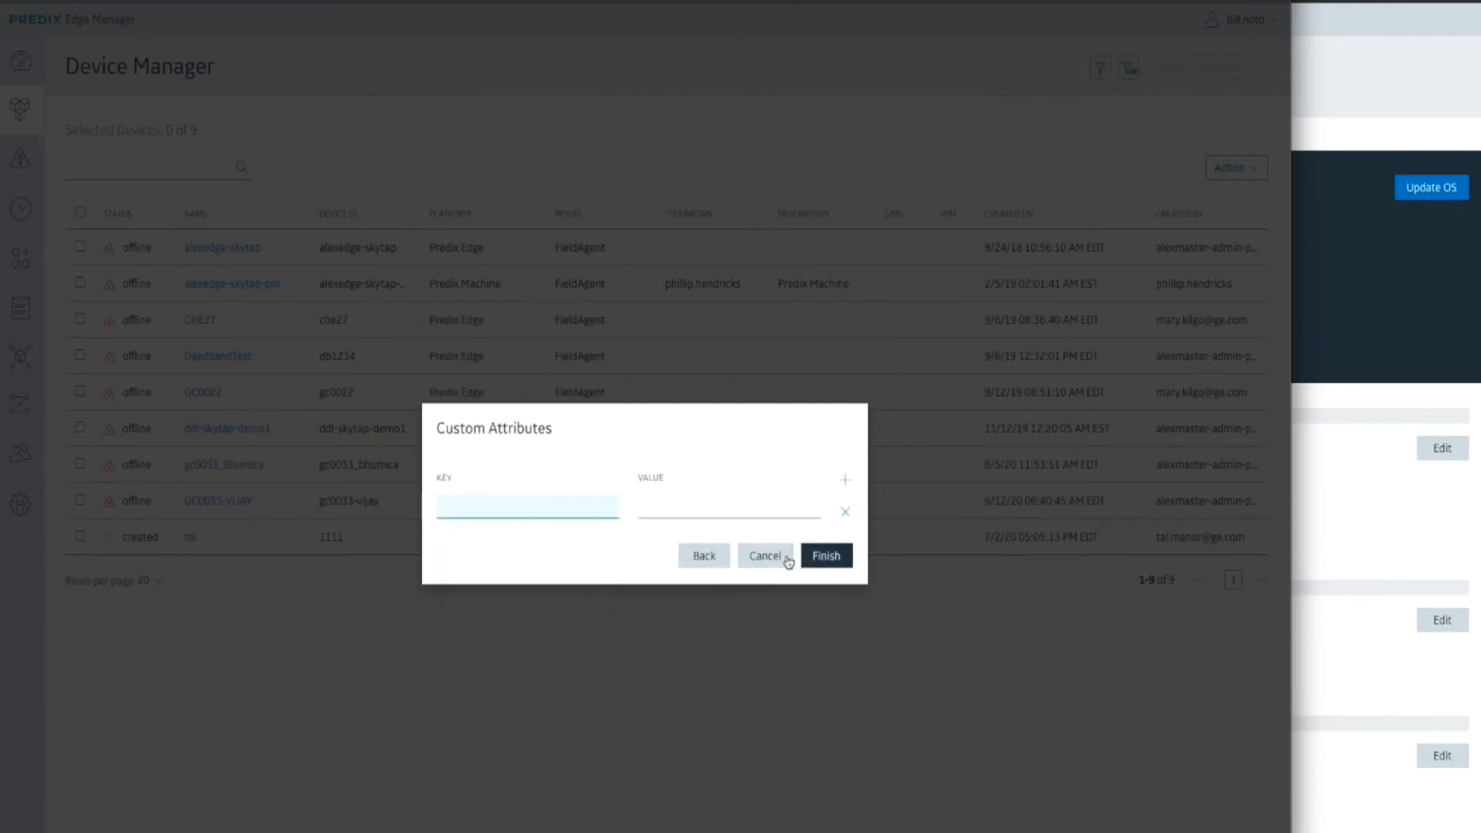
click(825, 556)
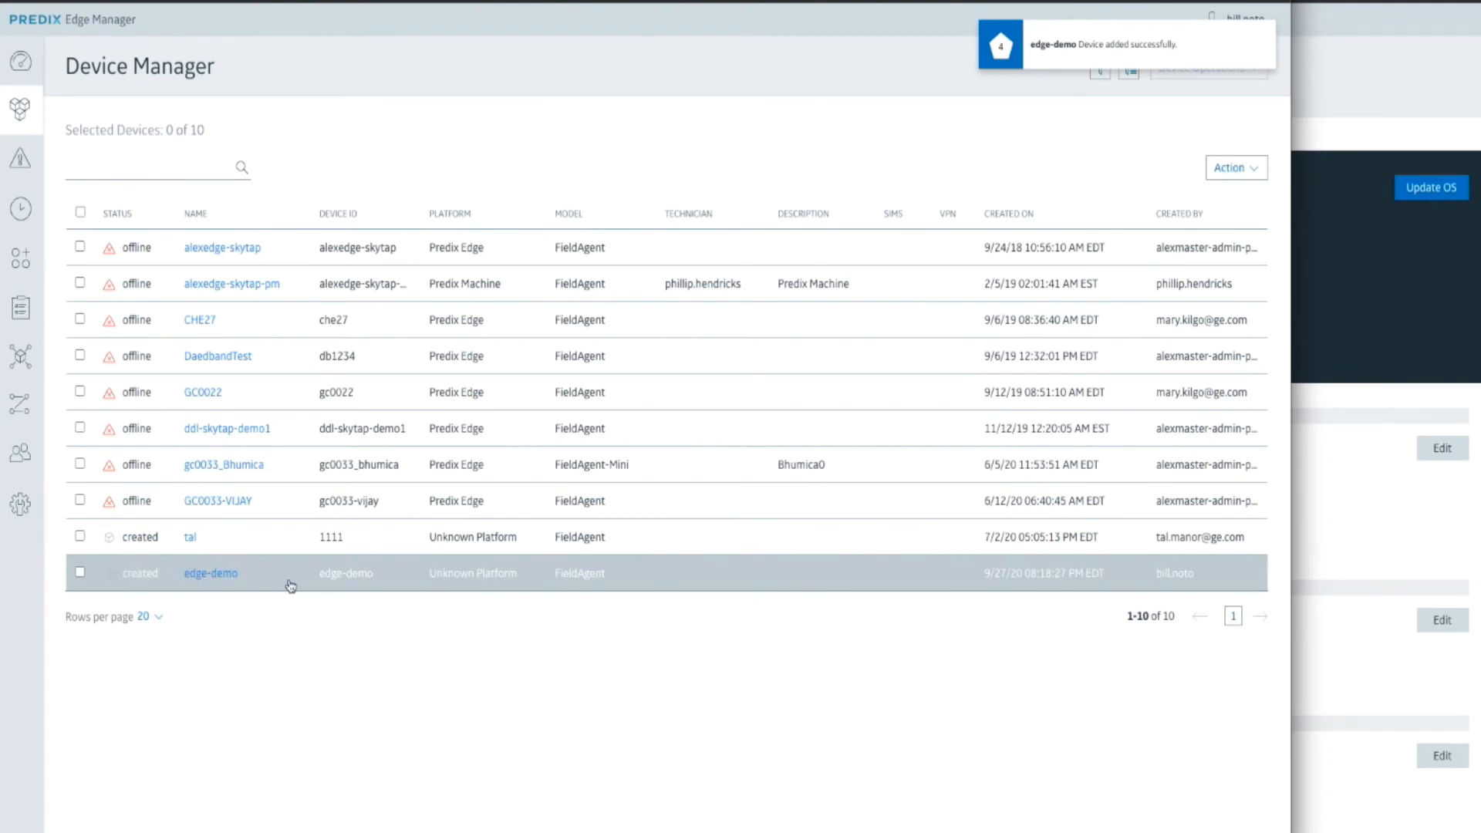
mouse_move(308, 584)
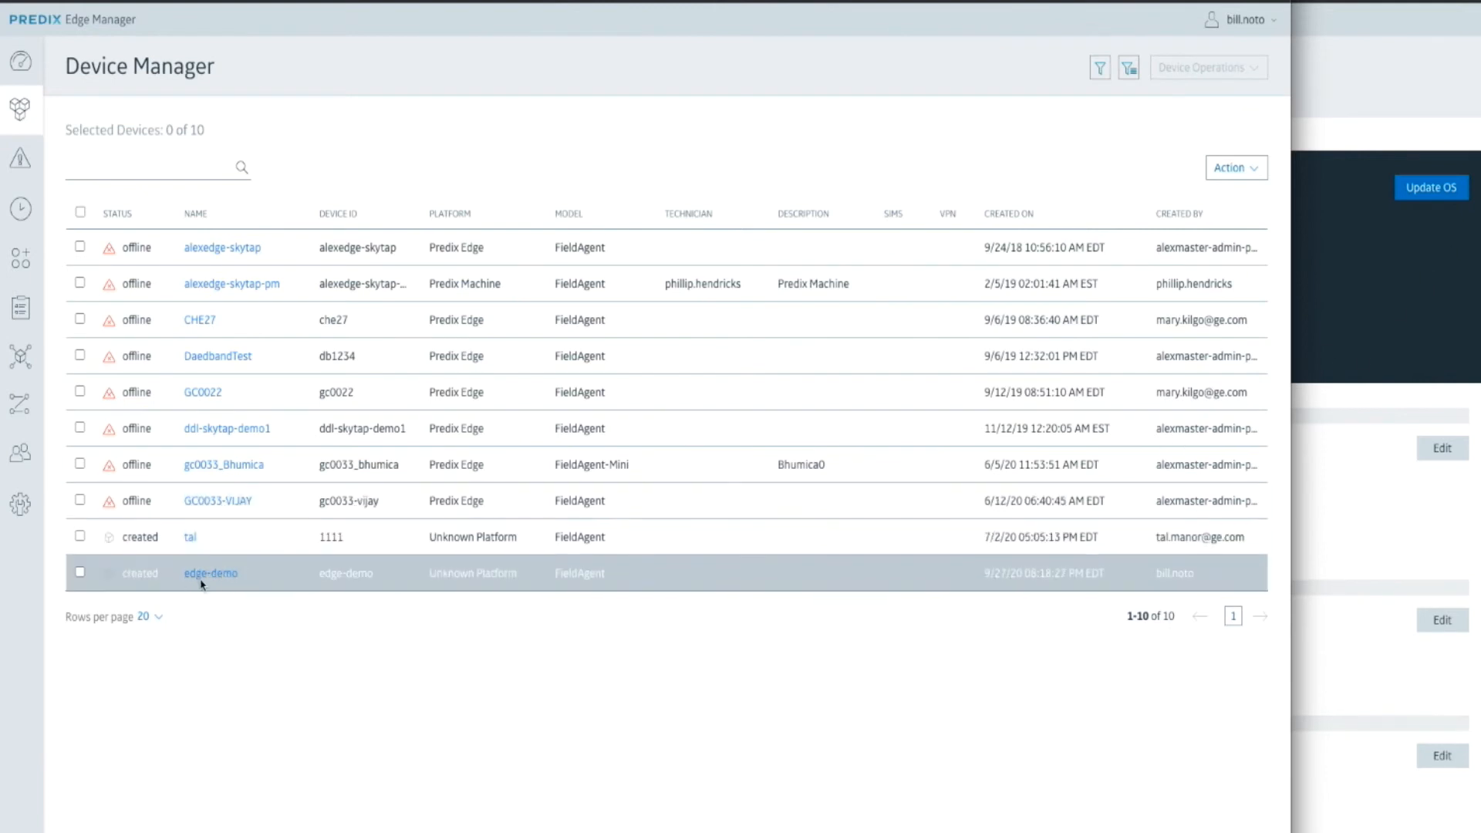
- View the enrollment URL on the Settings page, then return to the device list
click(209, 573)
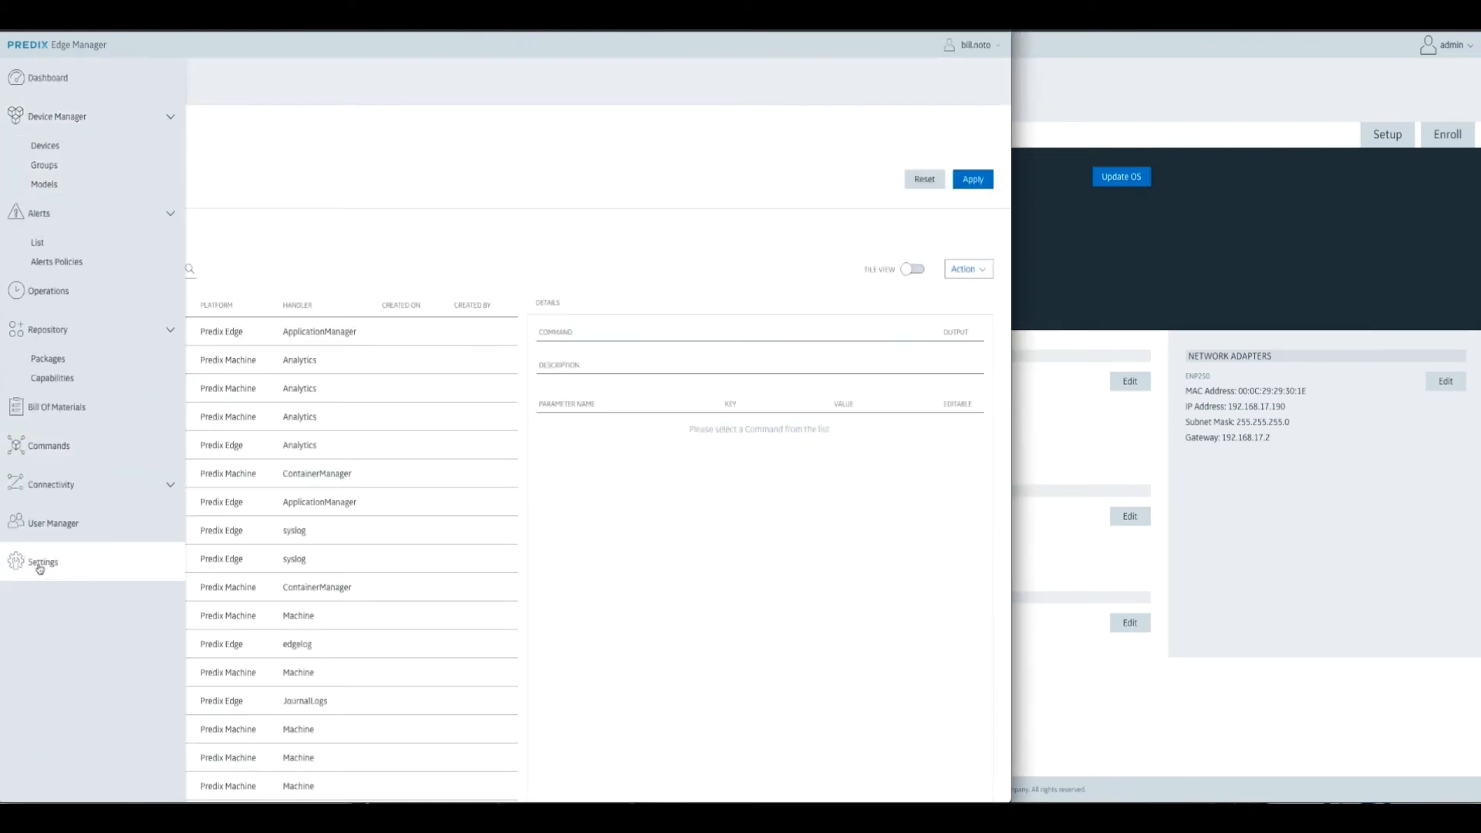
click(42, 562)
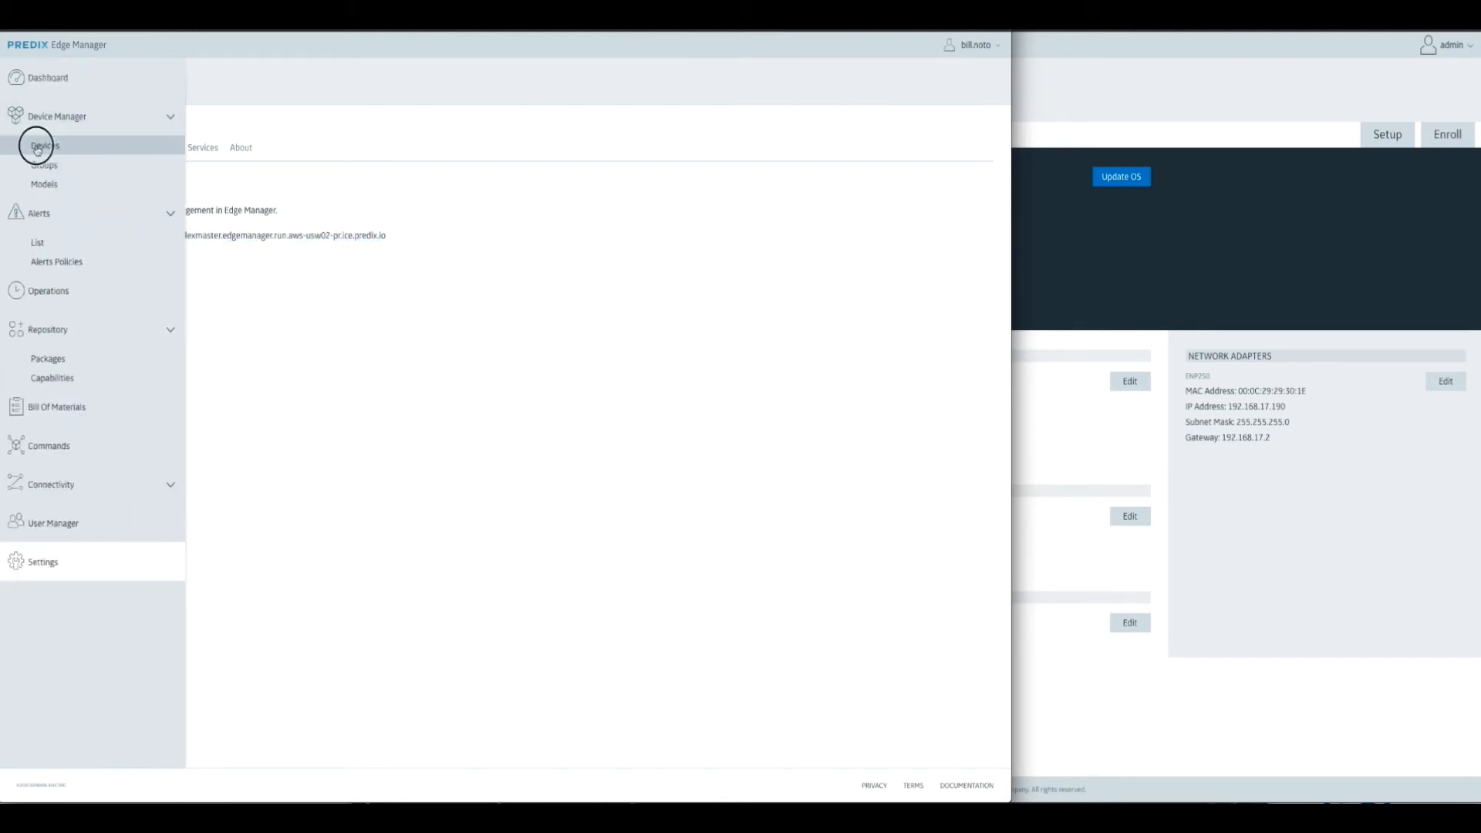
click(45, 145)
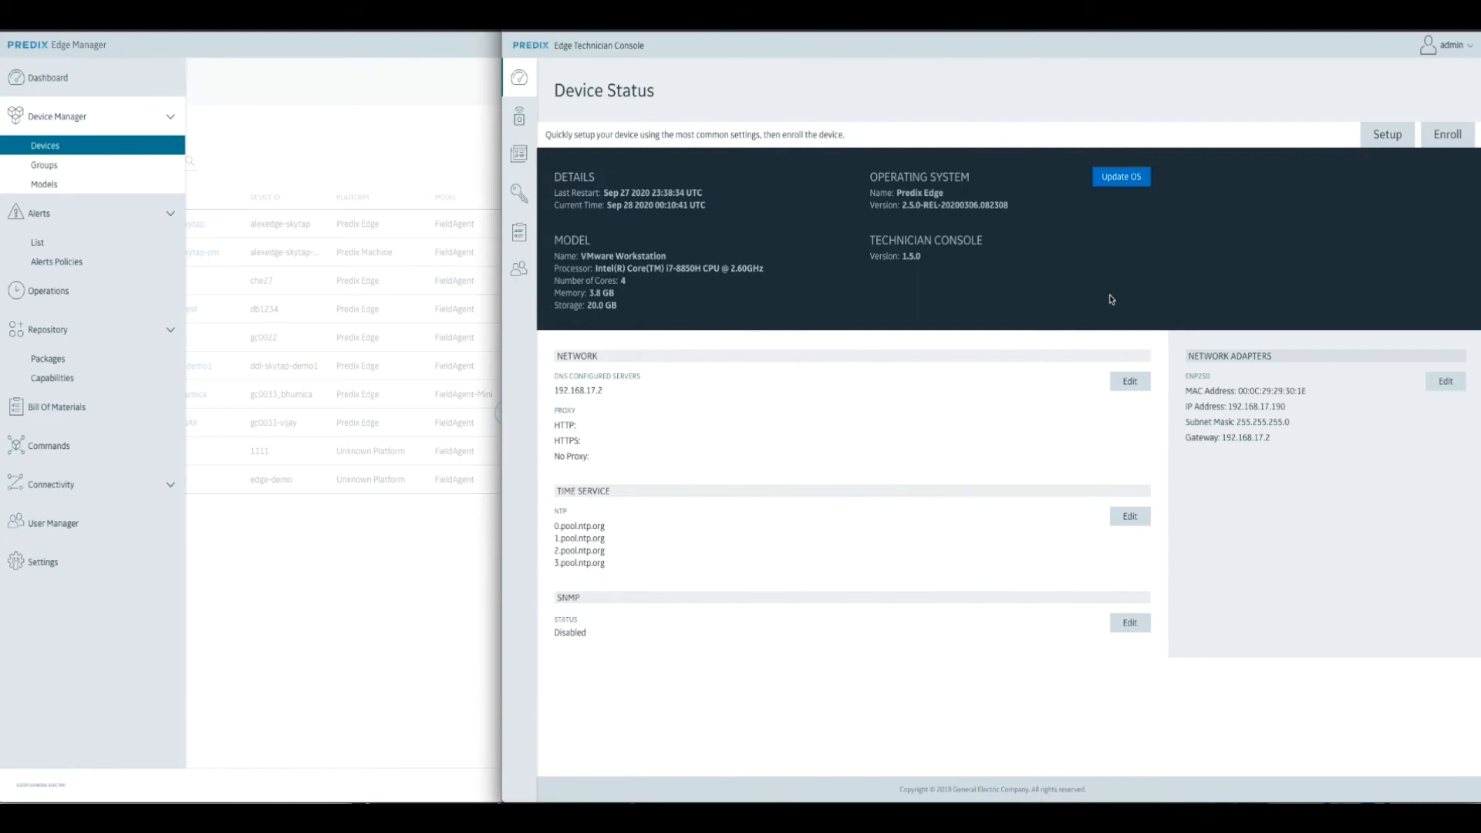
click(1386, 135)
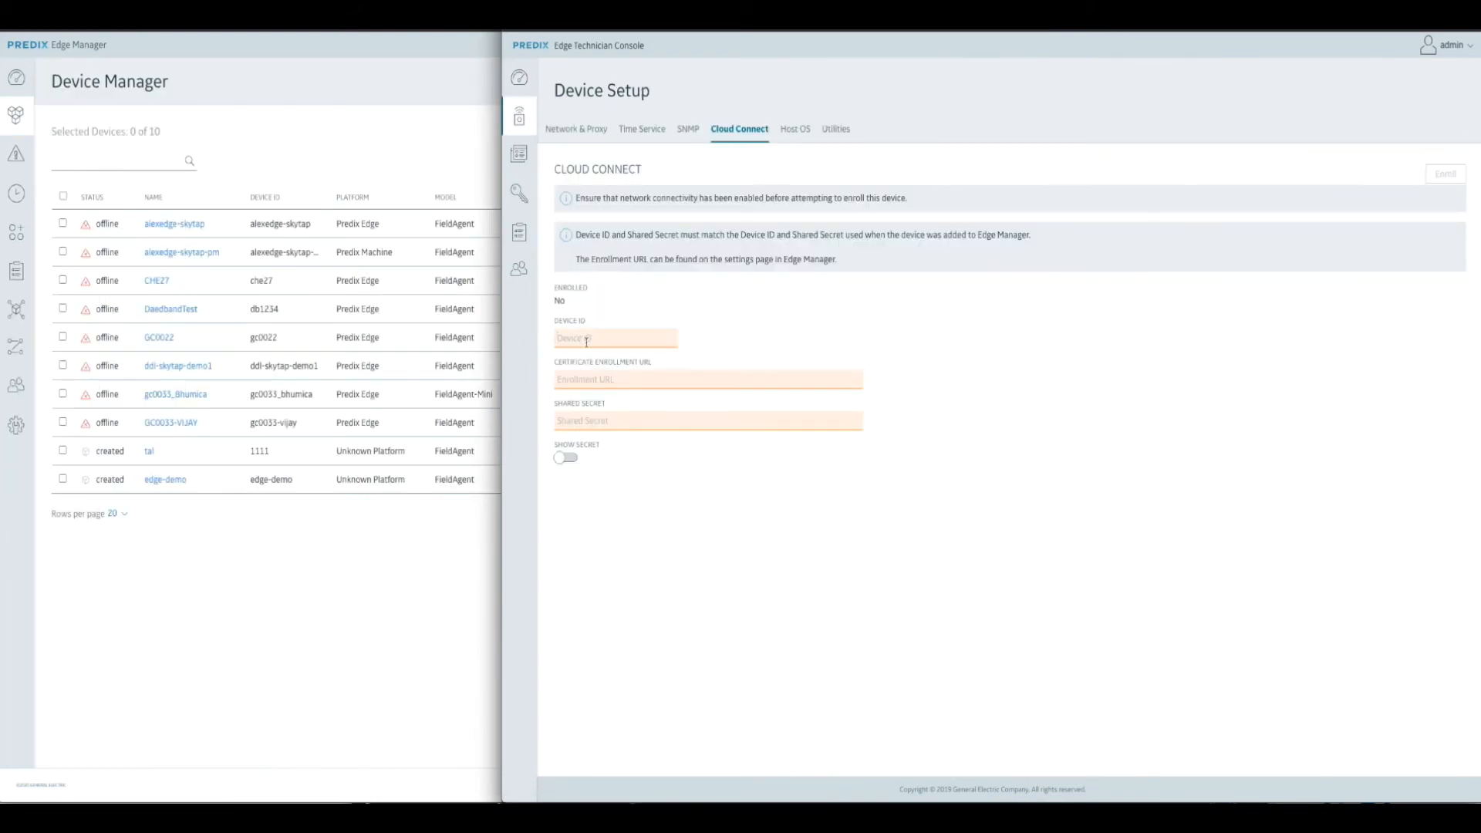
text(edge-demo)
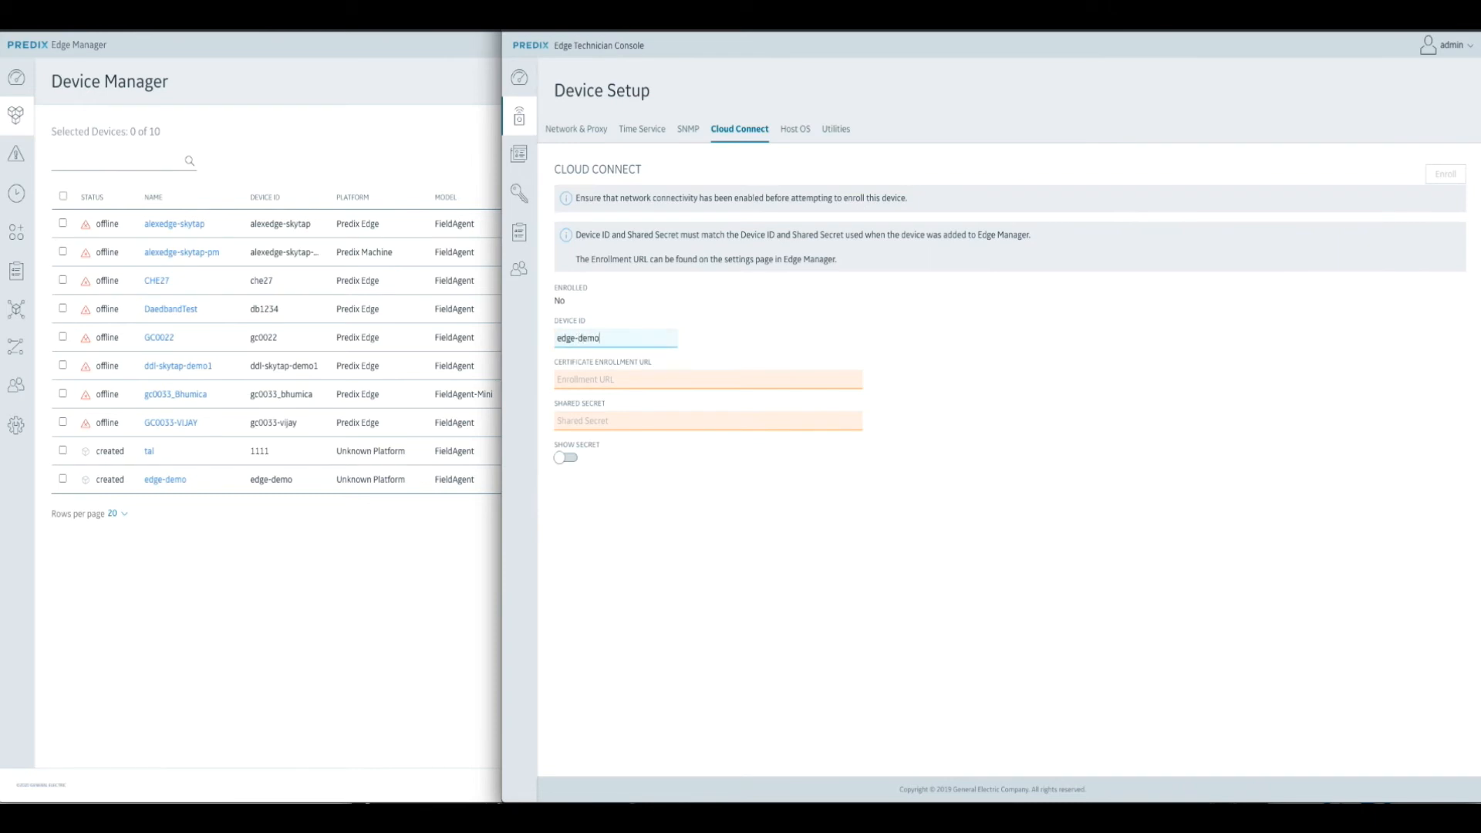
text(https://alexmaster.edgemanager.run.aws-usw02-pr.ice.predix.io)
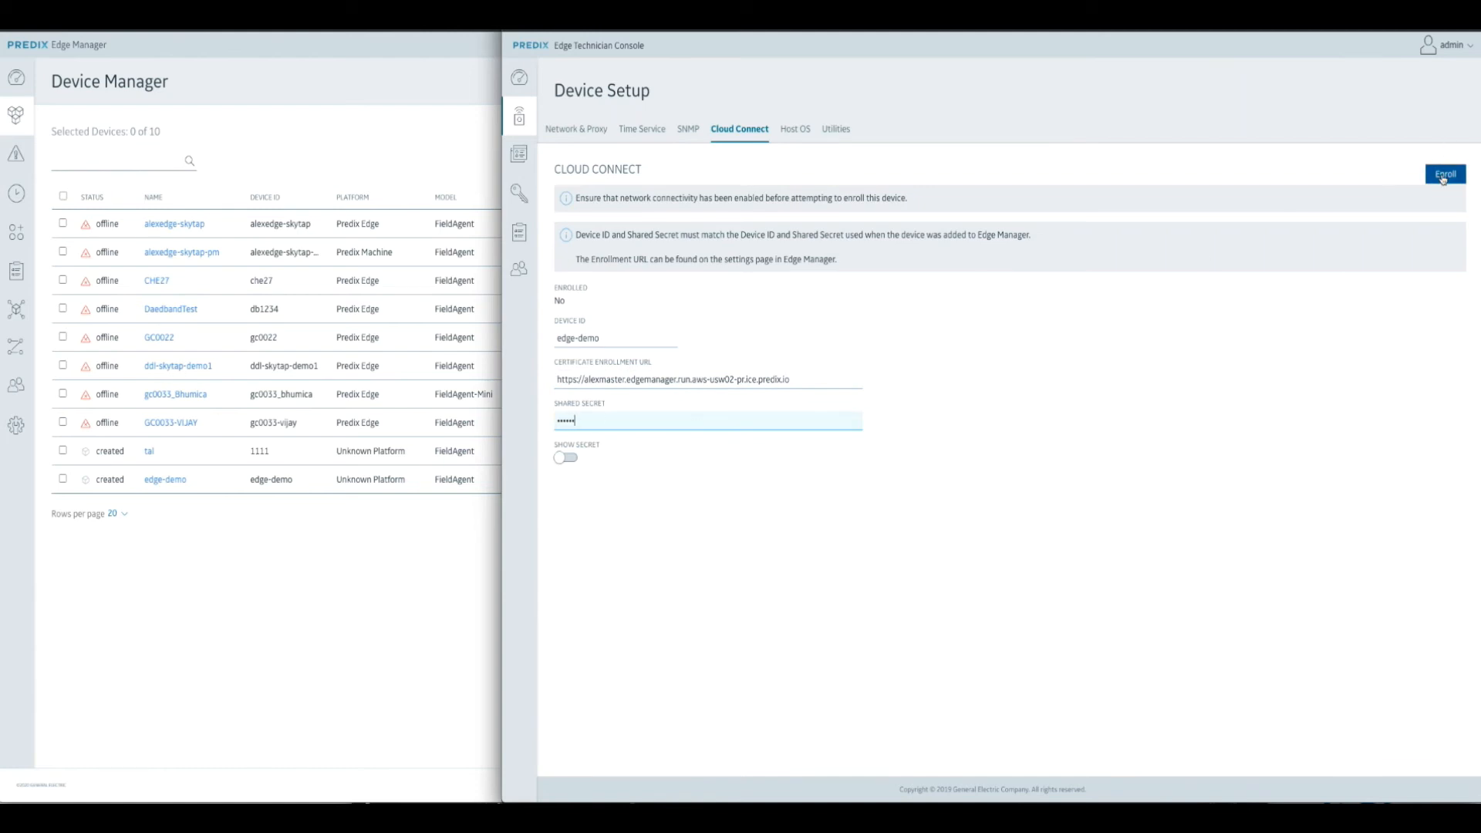
click(1444, 175)
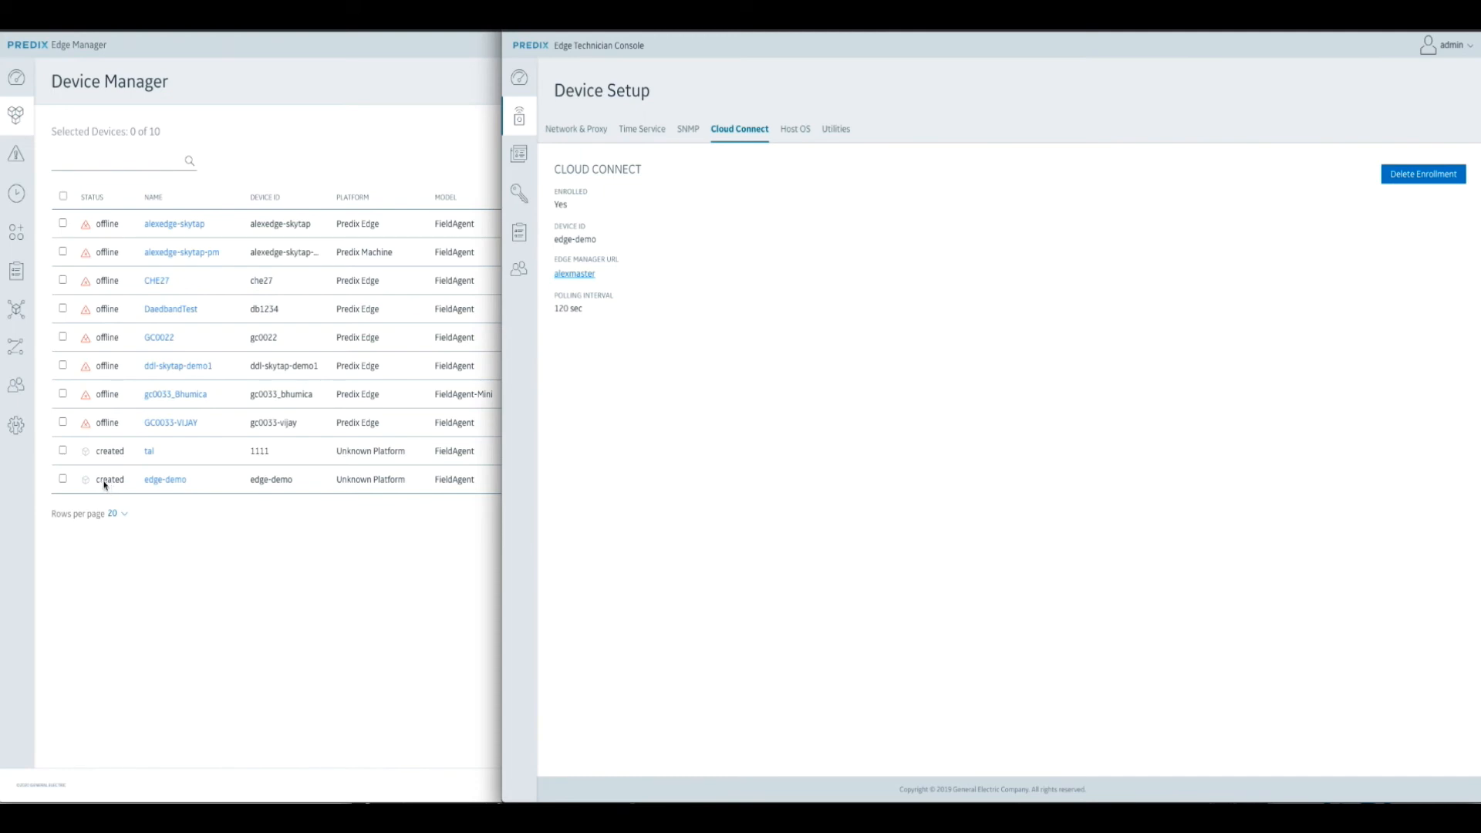
mouse_move(255, 574)
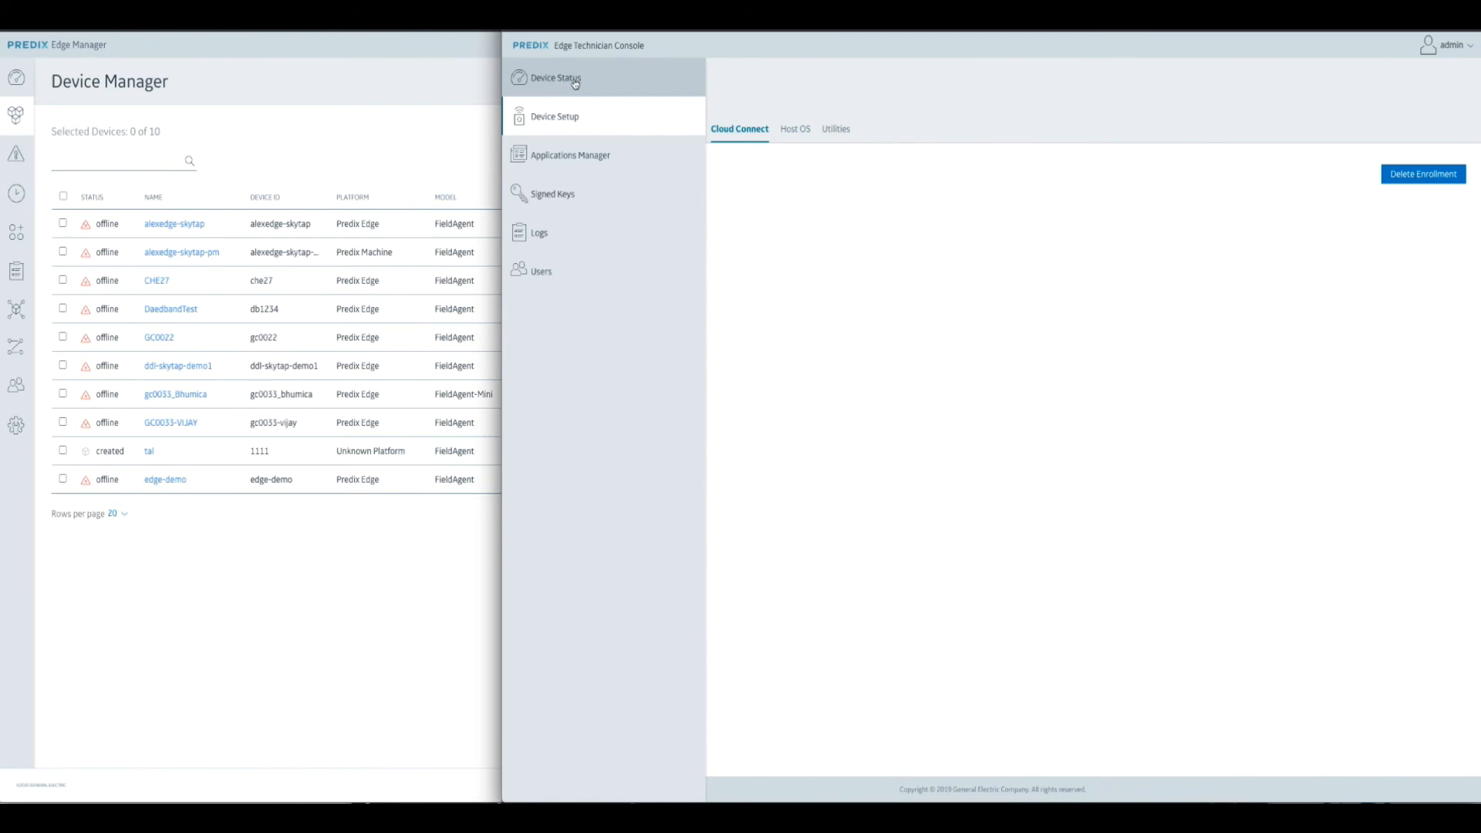
- Show the Device Status page confirming edge-demo is enrolled
click(555, 77)
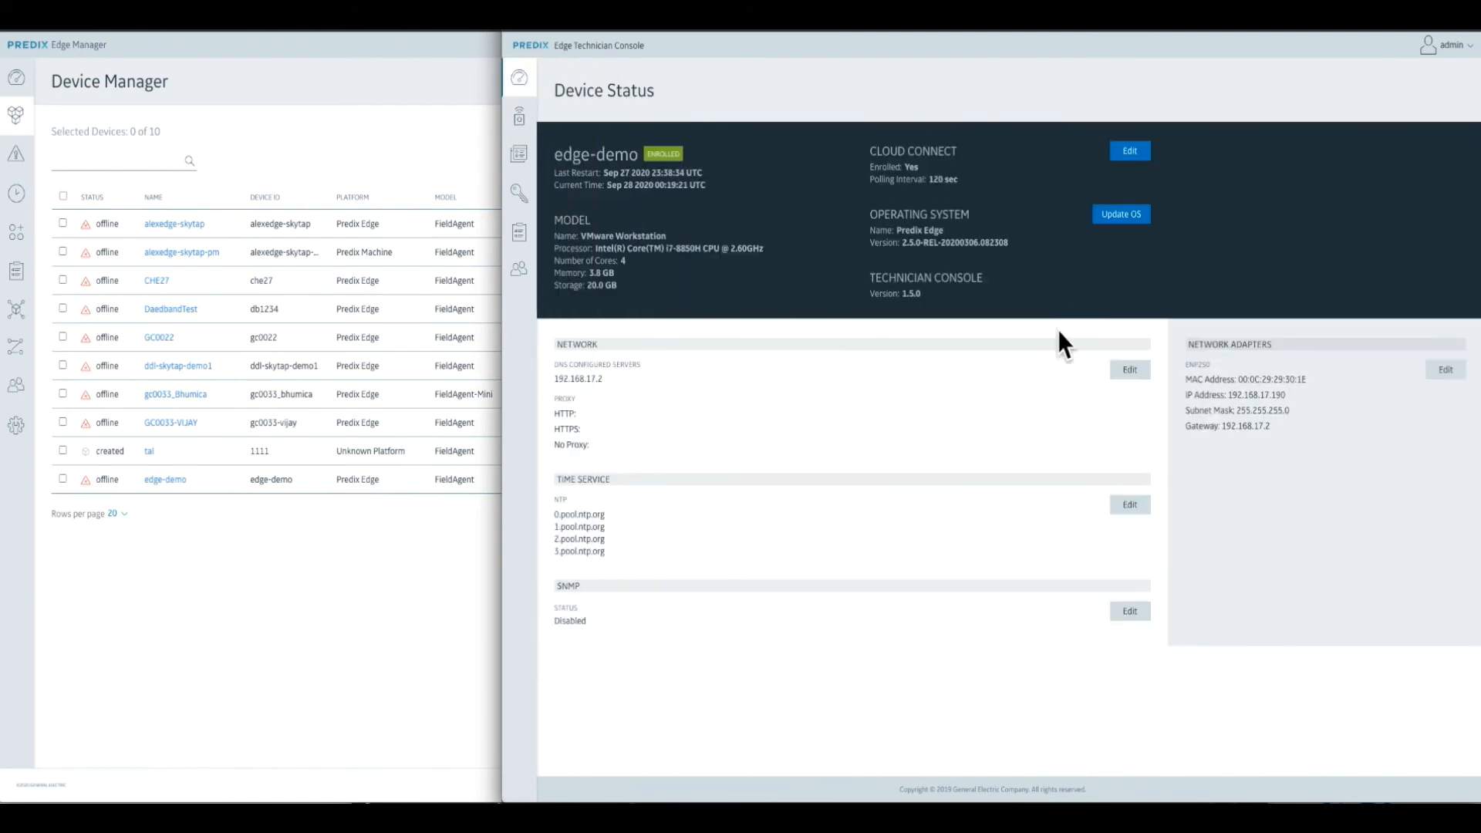